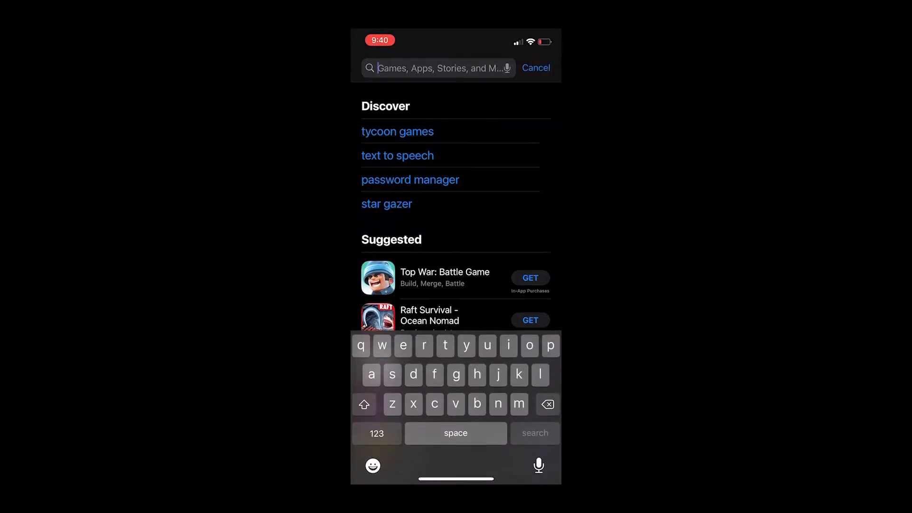
type("lidar")
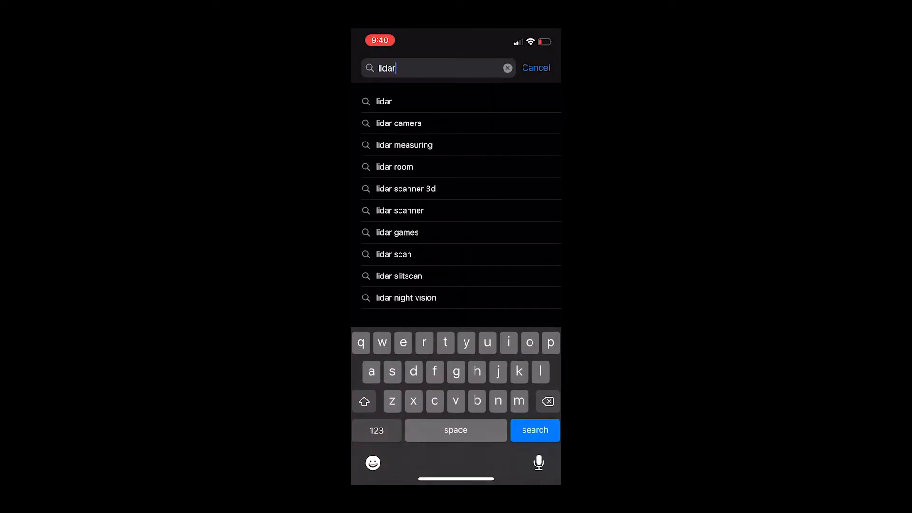